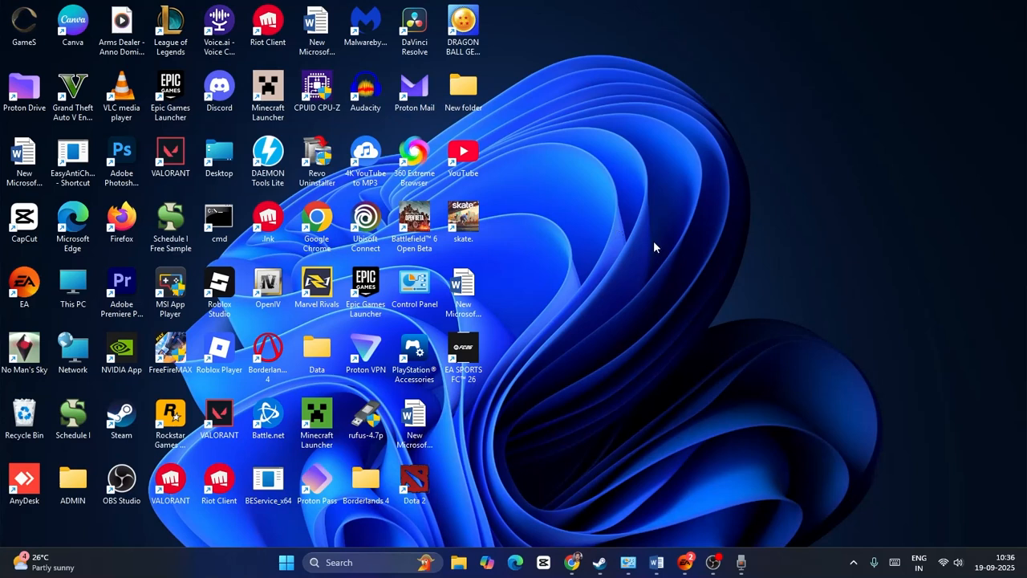
mouse_move(664, 263)
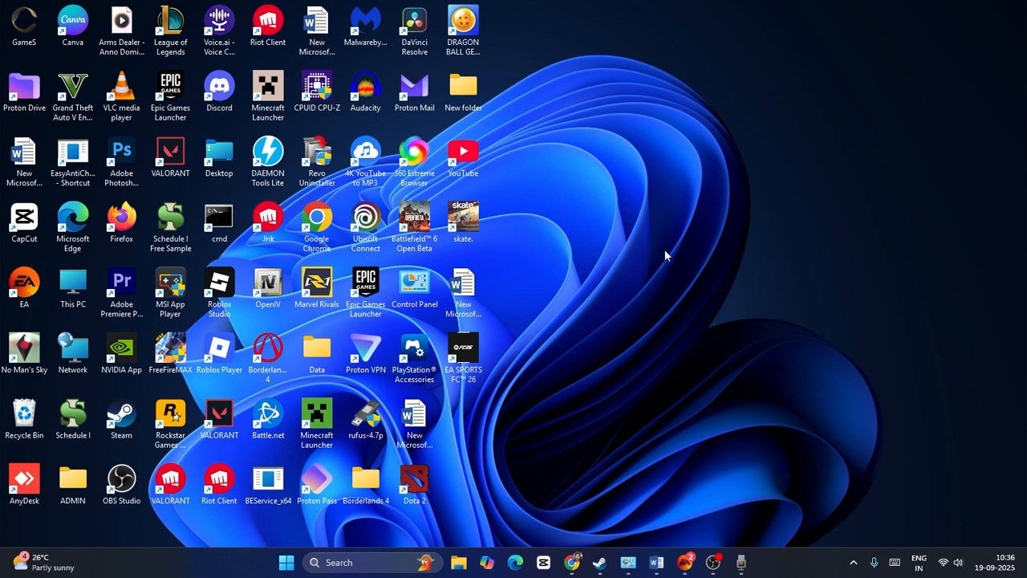
mouse_move(698, 217)
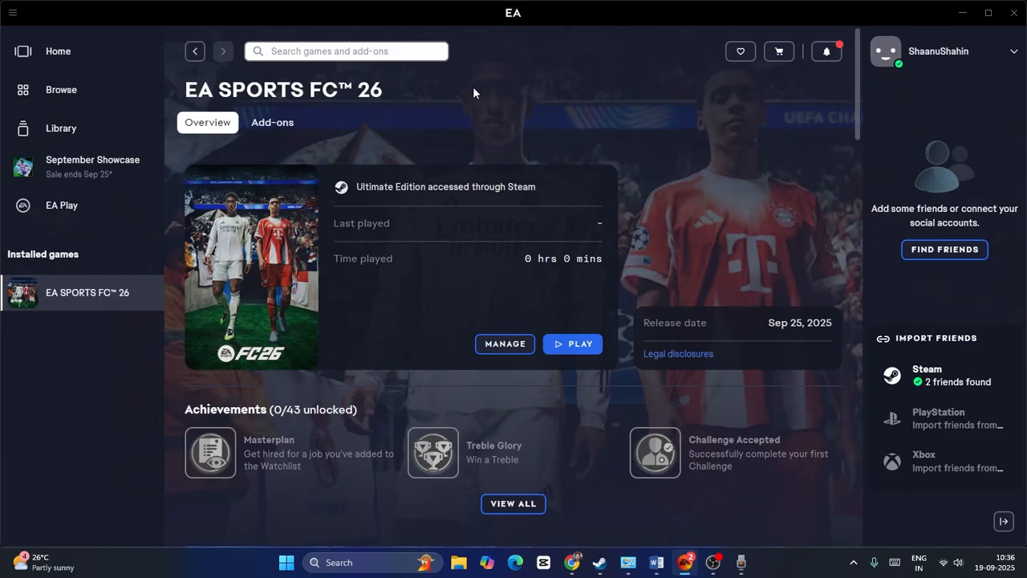
mouse_move(645, 148)
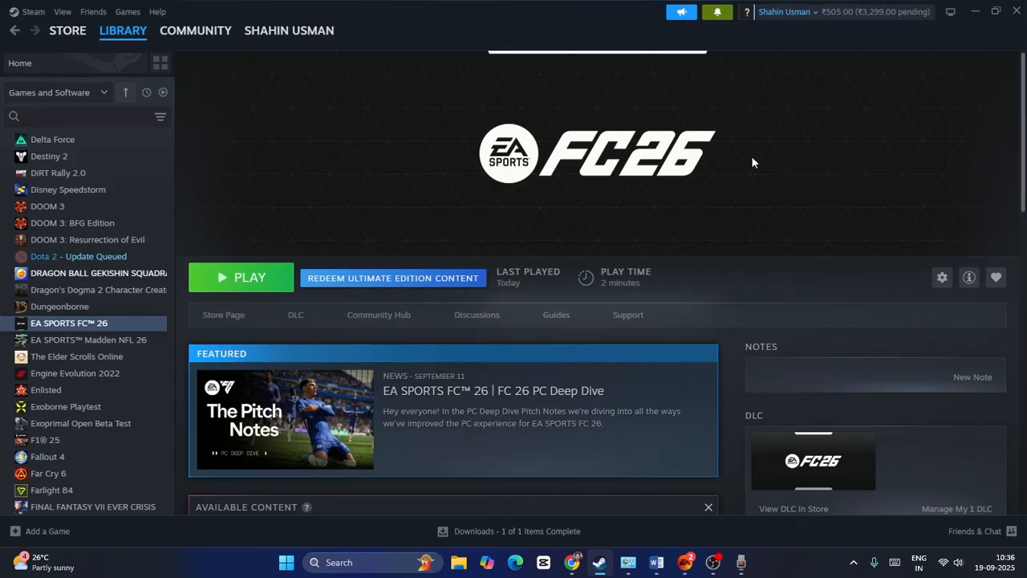
mouse_move(806, 121)
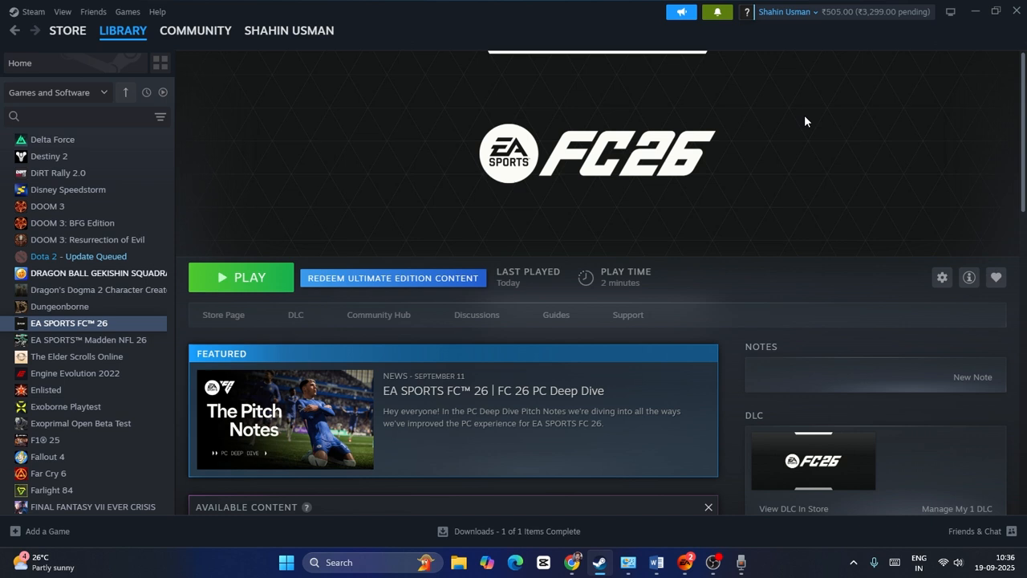
mouse_move(496, 204)
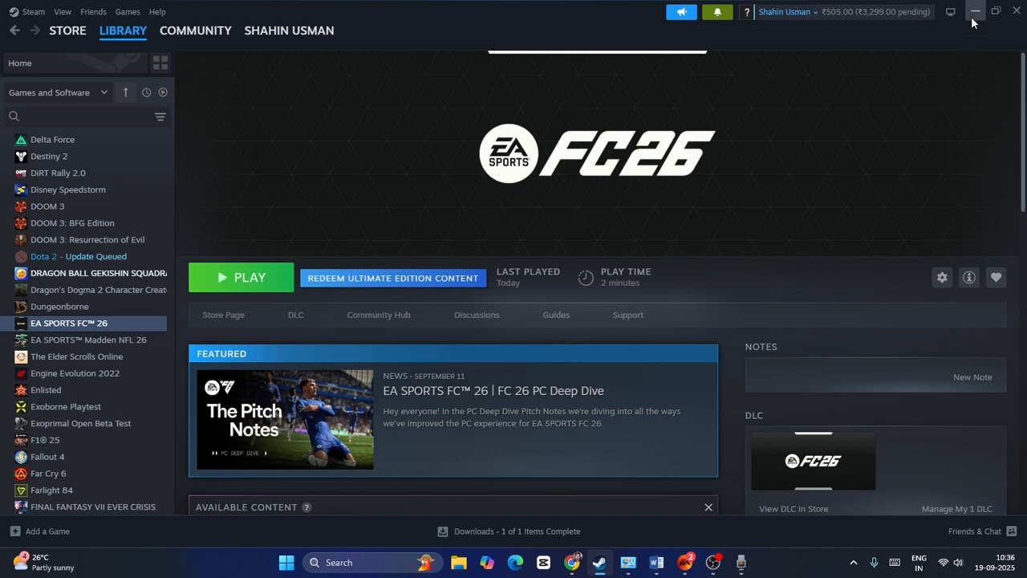
- Minimize the Steam window showing EA SPORTS FC 26
click(975, 11)
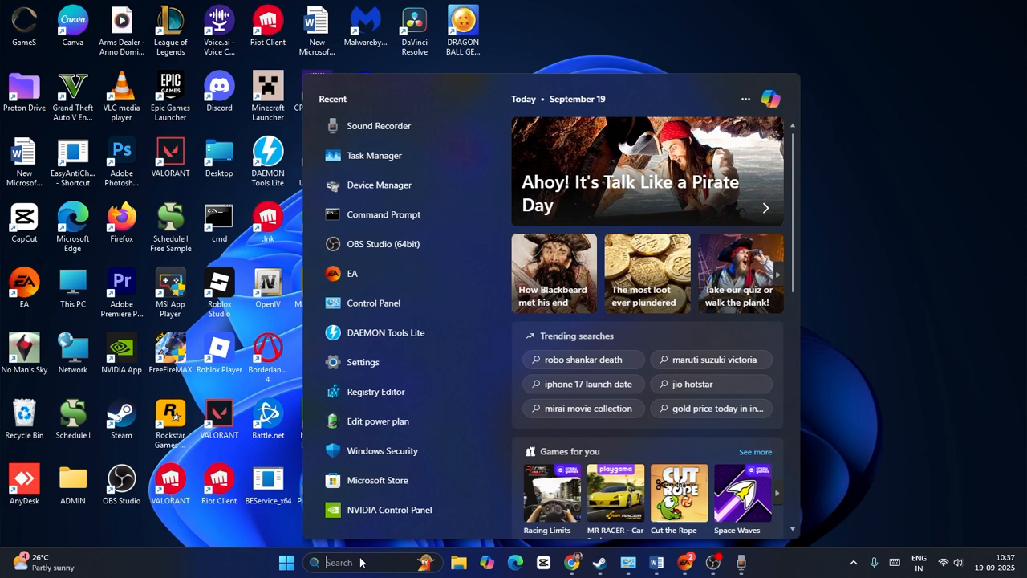
text(ds4windows)
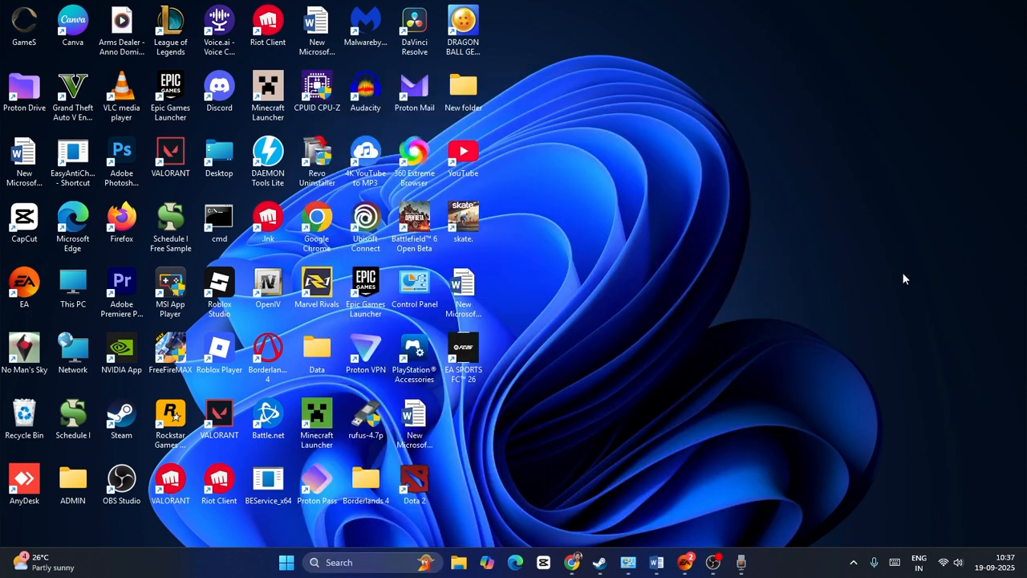
click(853, 561)
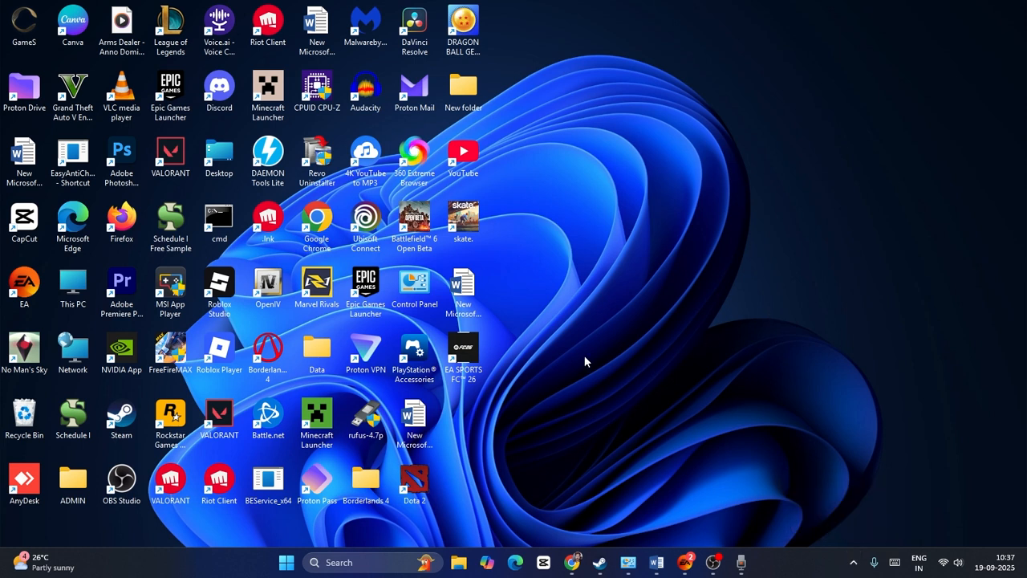
mouse_move(640, 311)
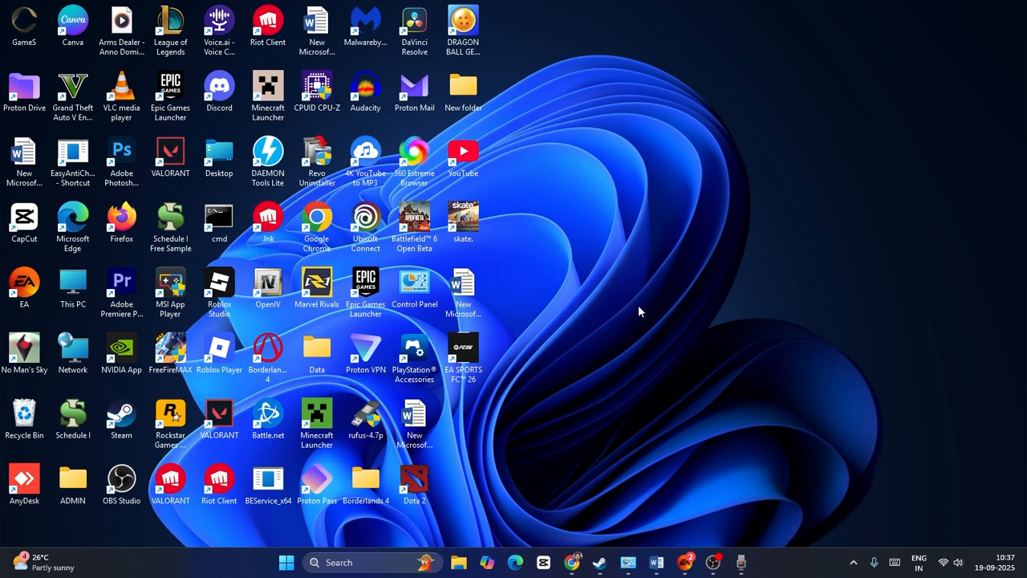
mouse_move(854, 561)
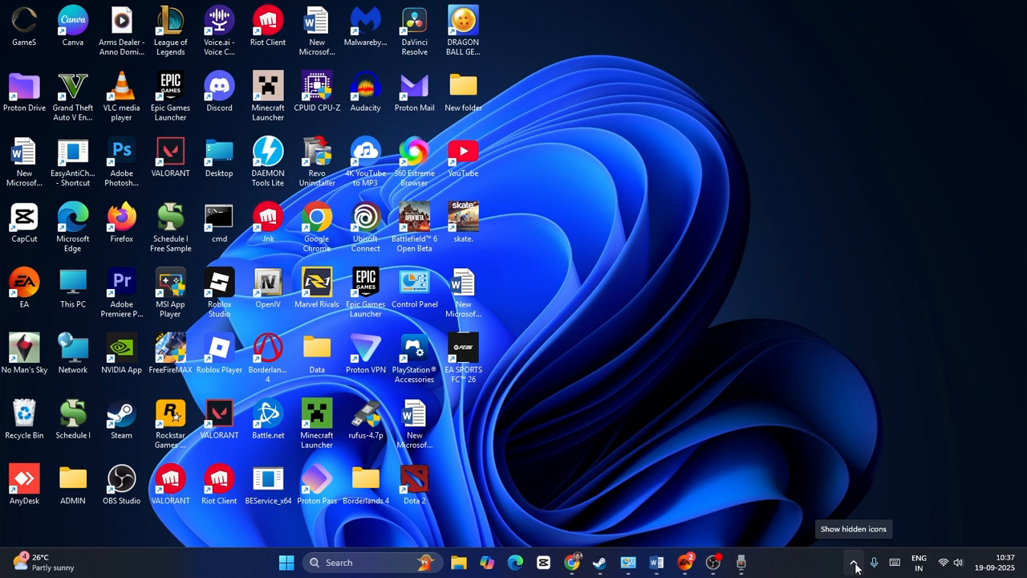
- Exit a background tray app, then search for Task Manager and Device Manager
click(853, 561)
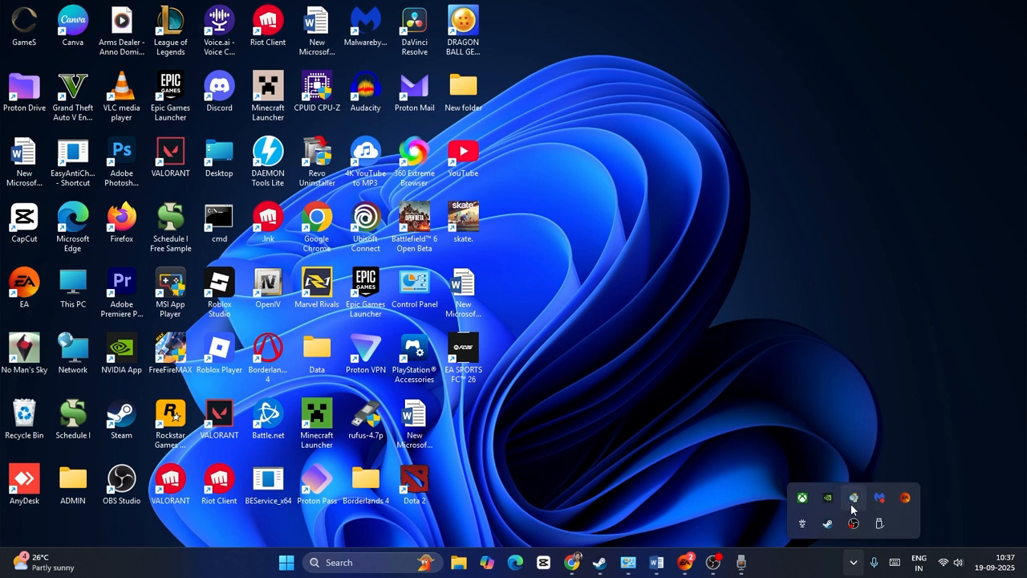
right_click(852, 509)
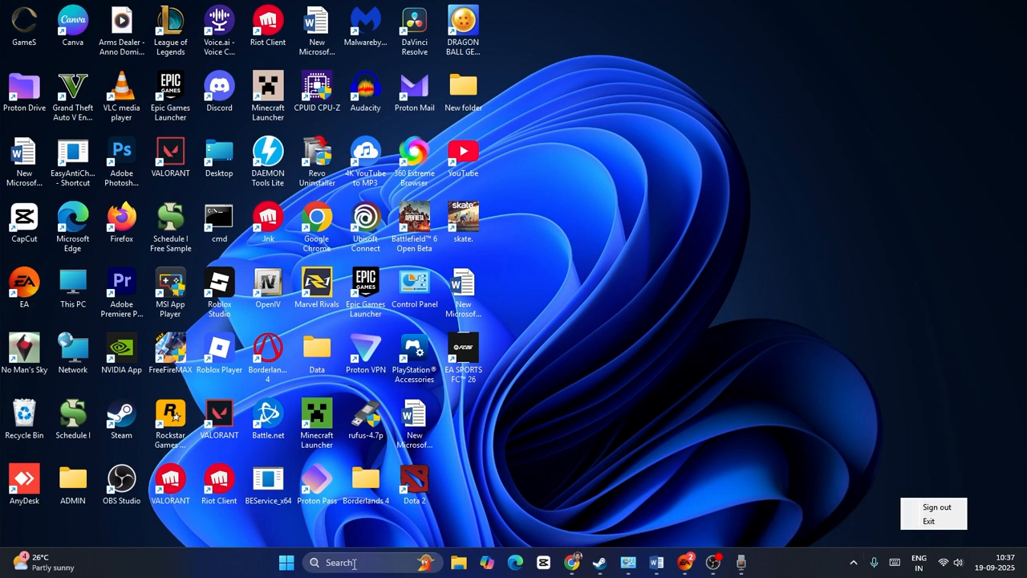
text(task Manager)
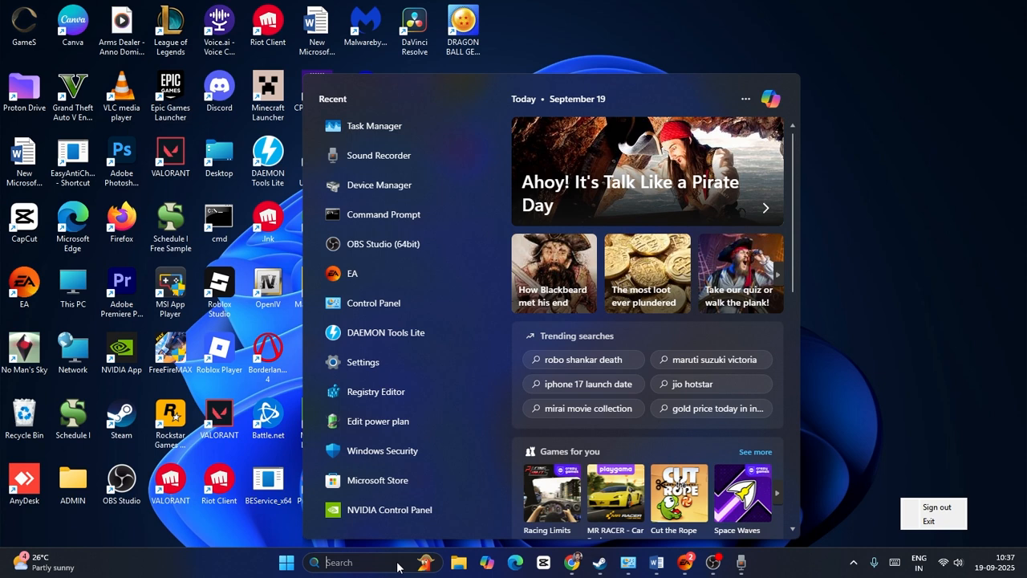
text(device Manager)
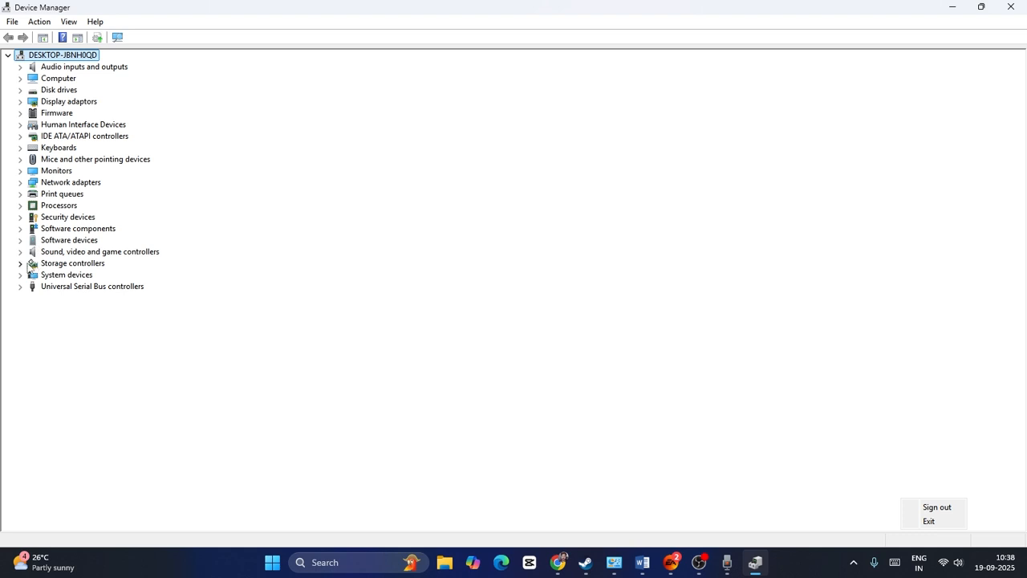
- Expand Storage controllers and right-click DAEMON Tools Lite Virtual SCSI Bus
click(20, 263)
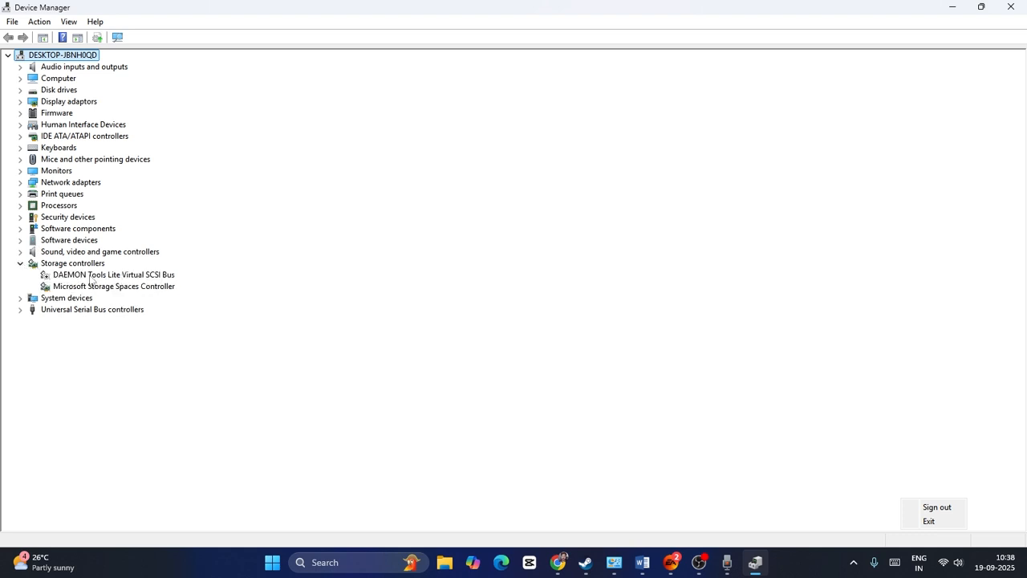
right_click(113, 274)
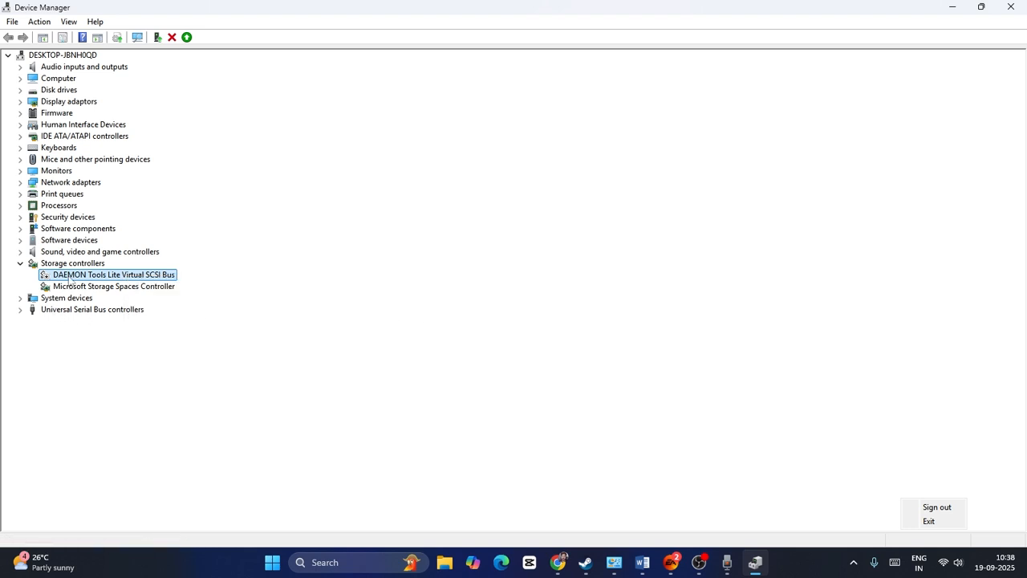
mouse_move(57, 315)
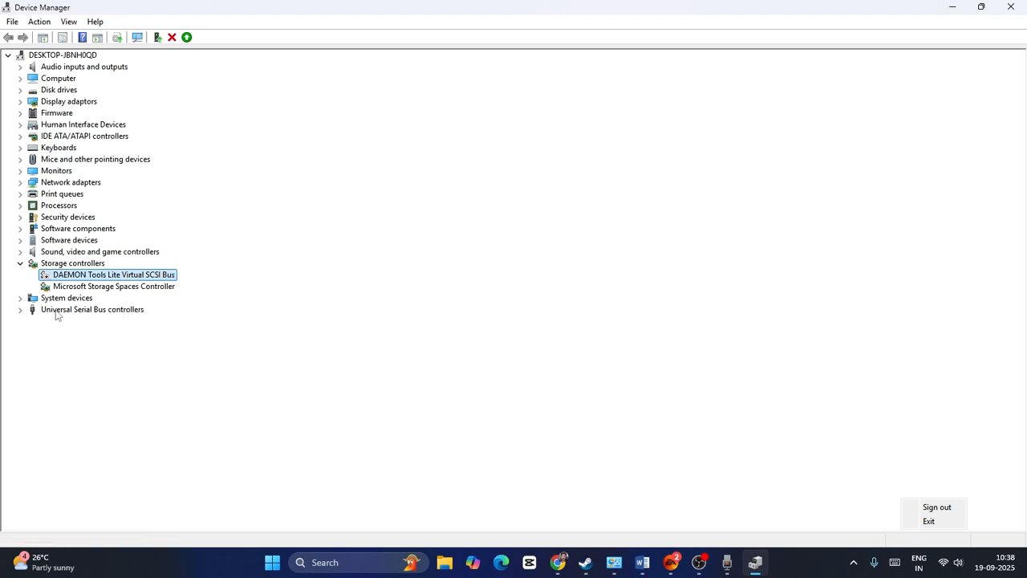
mouse_move(86, 317)
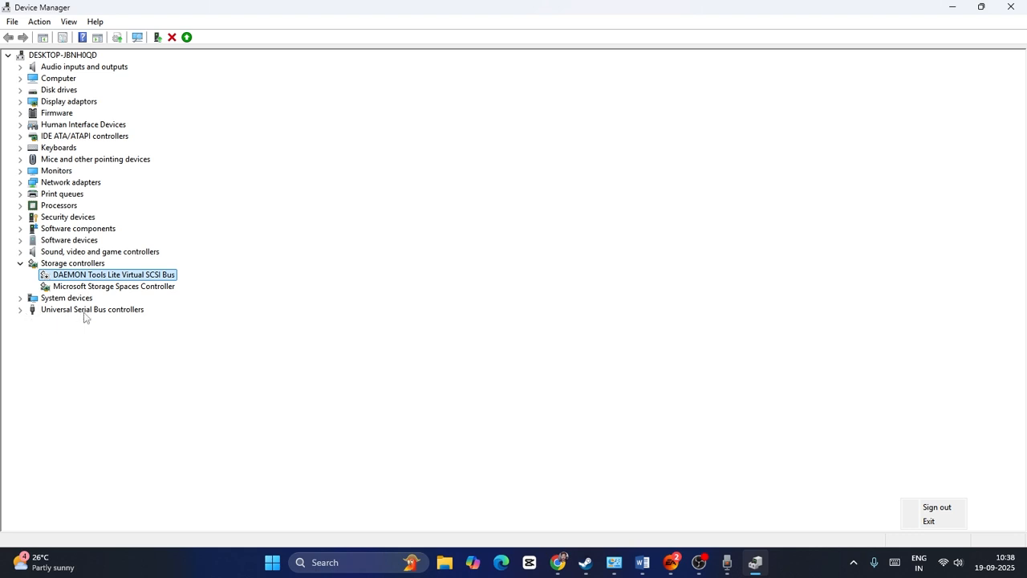
- Expand Universal Serial Bus controllers and select DAEMON Tools Lite Virtual USB Bus
click(20, 309)
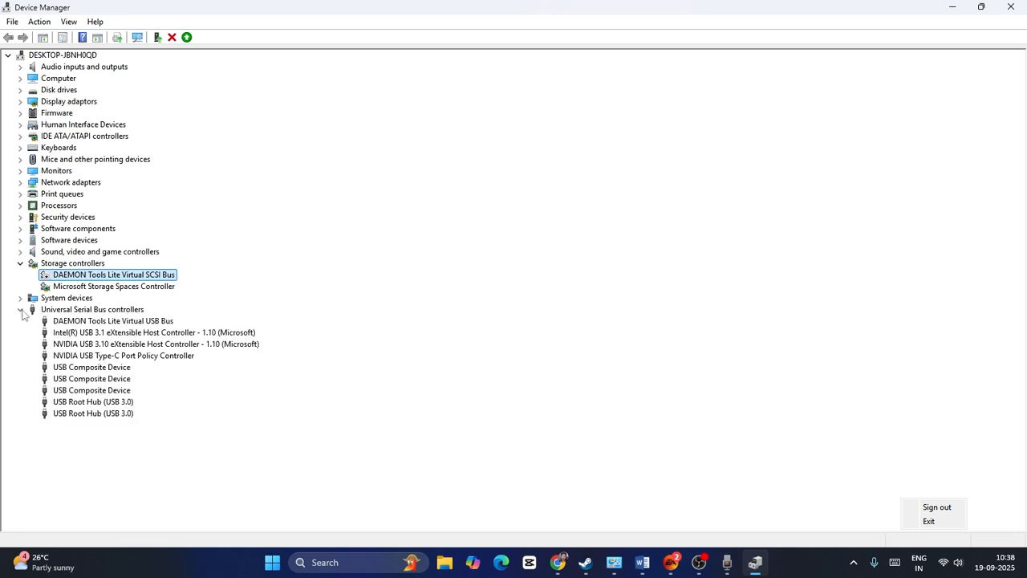
click(112, 320)
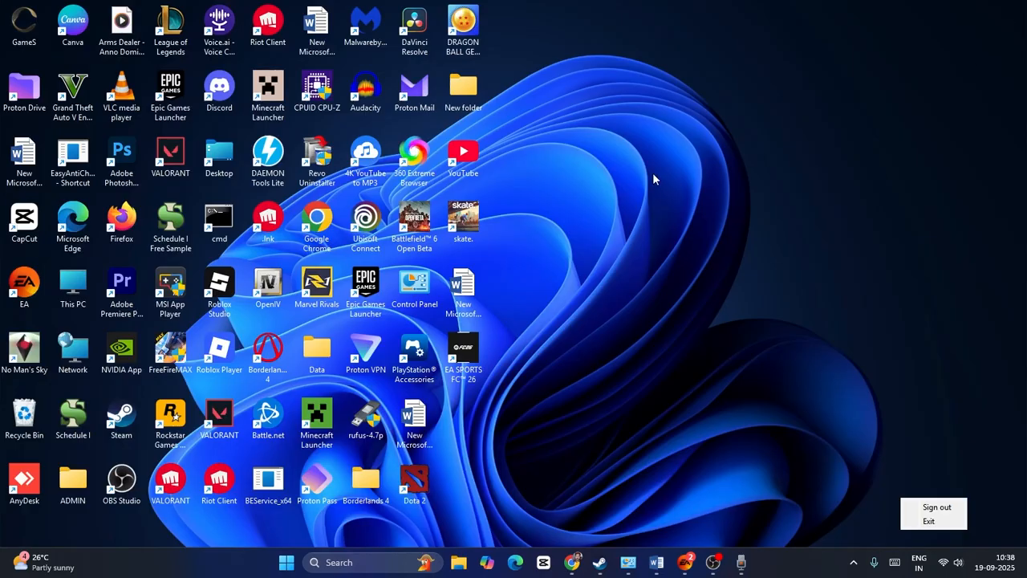
mouse_move(642, 182)
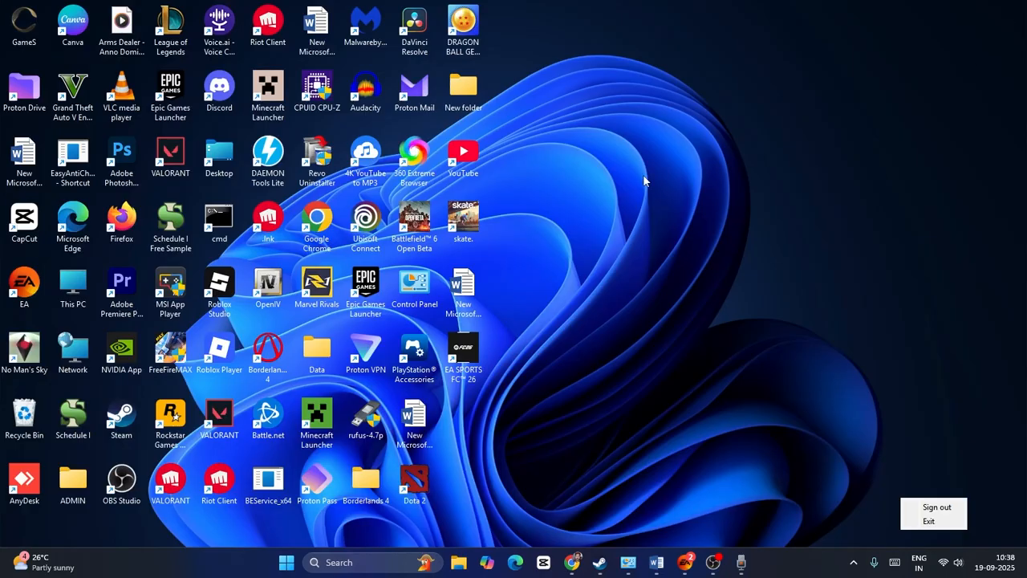
mouse_move(627, 177)
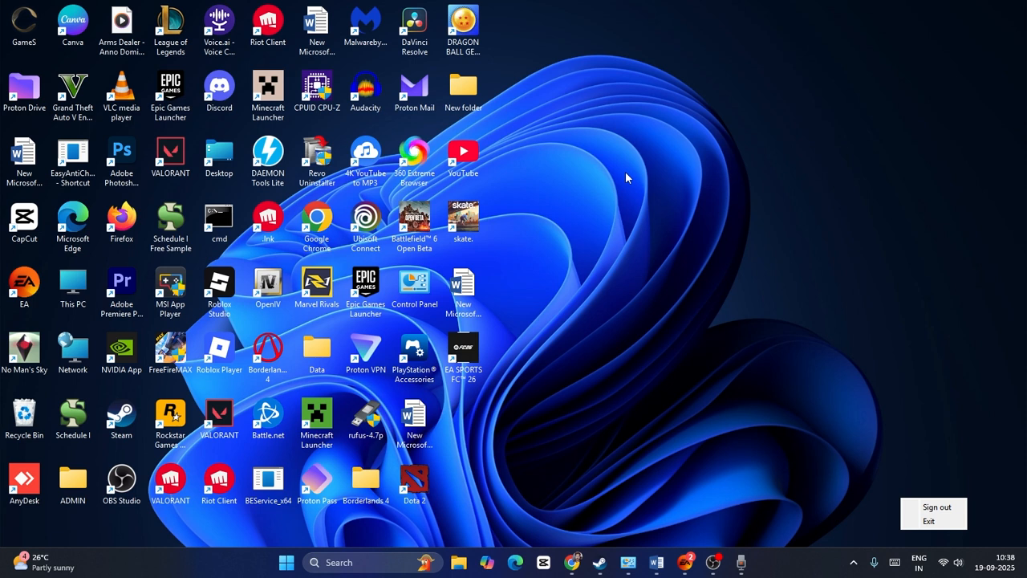
mouse_move(653, 190)
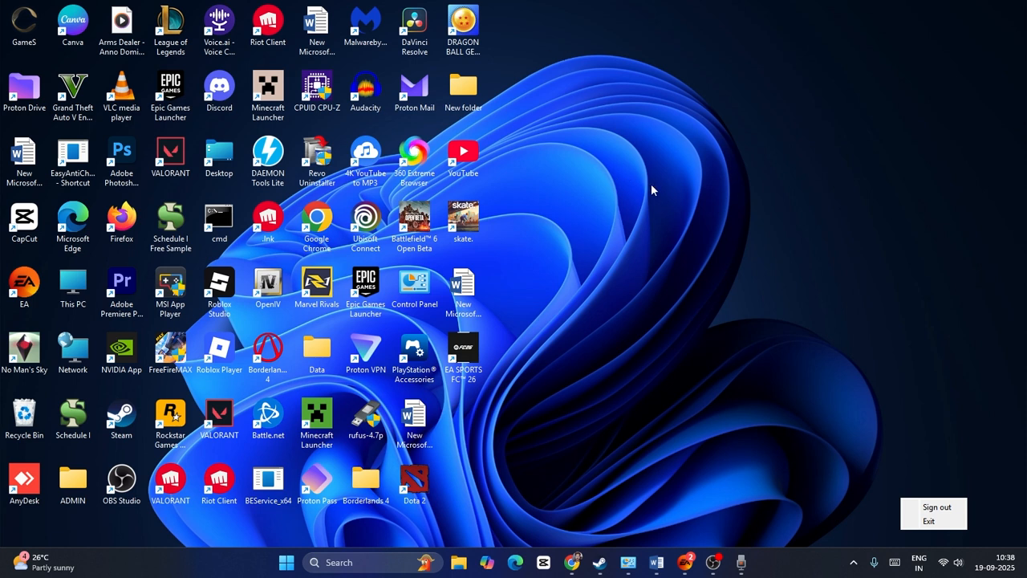
mouse_move(686, 192)
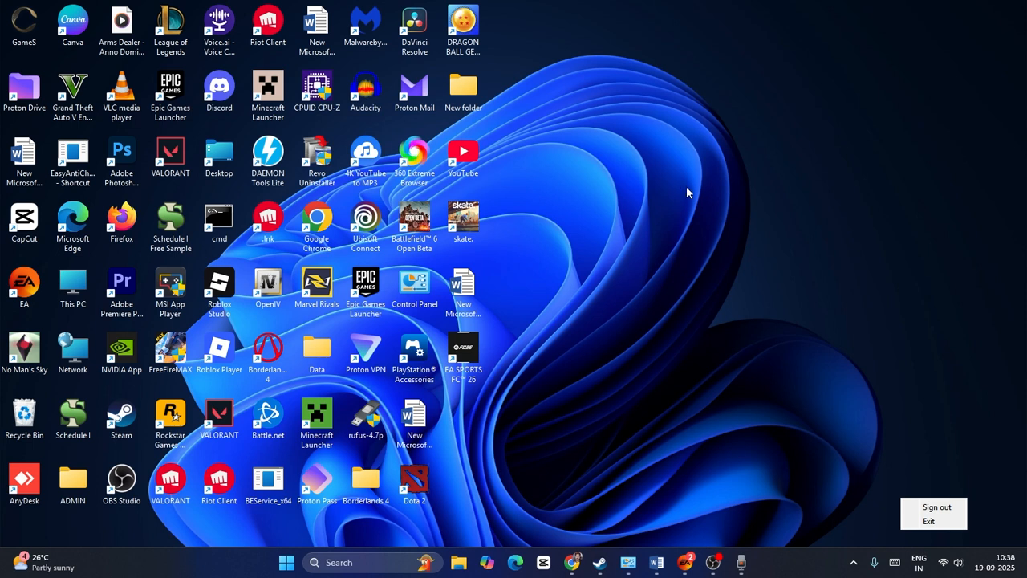